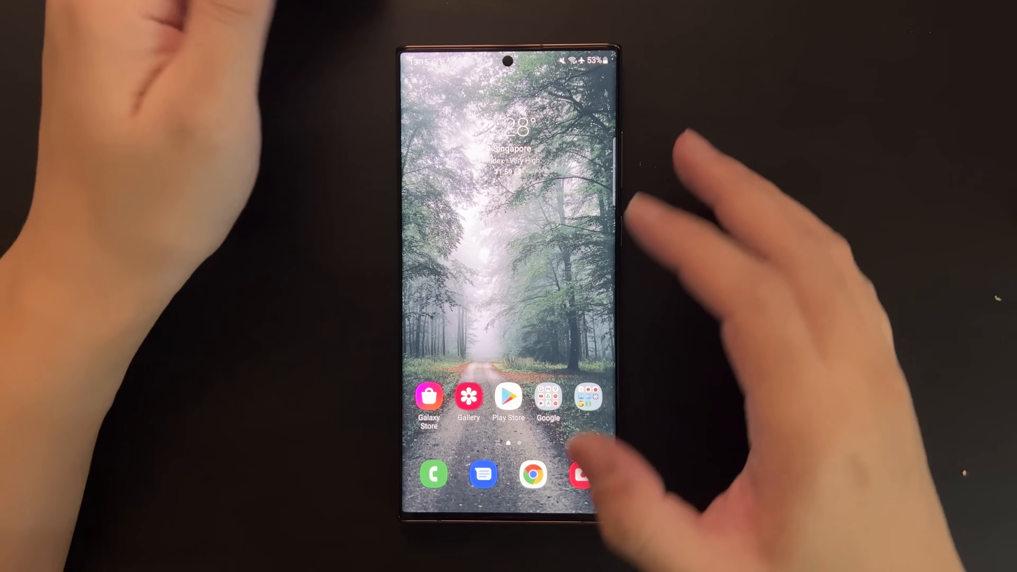
- Find NetGuard through a Play Store search for 'netguard' and launch it
left_click(509, 396)
type("ne")
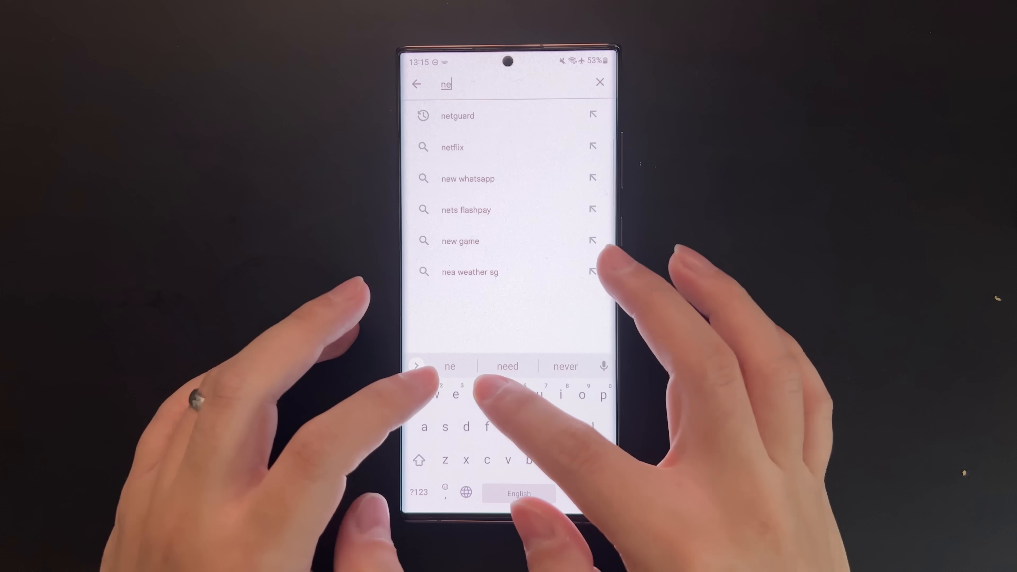
left_click(458, 115)
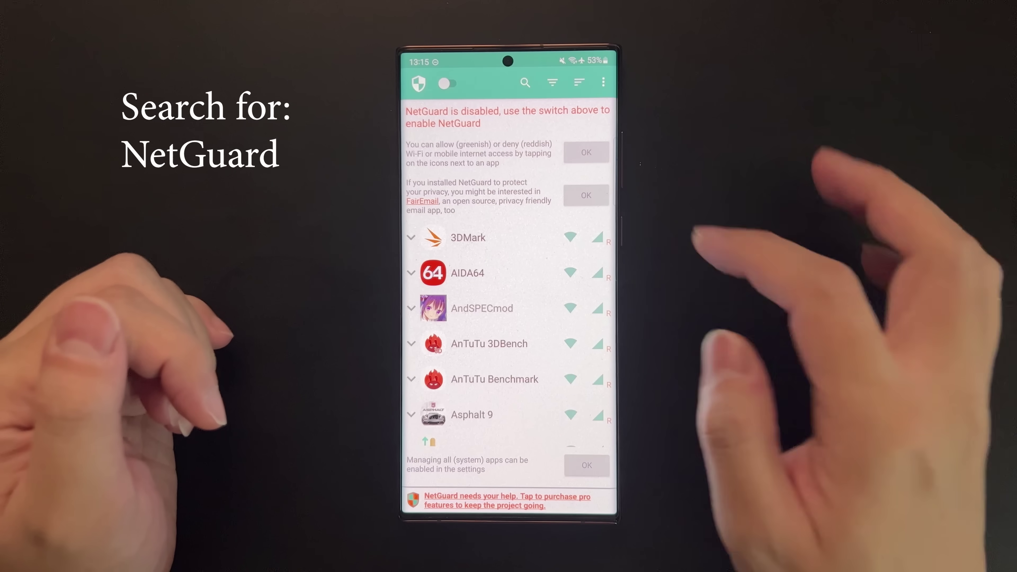
- Reach NetGuard's Settings from the three-dot options menu
left_click(603, 83)
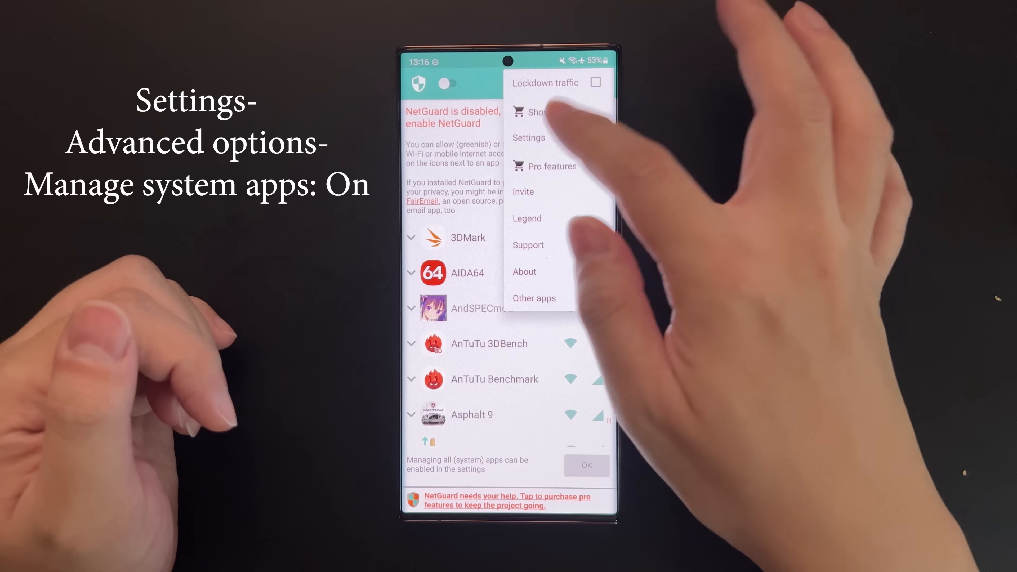
left_click(529, 138)
type("g")
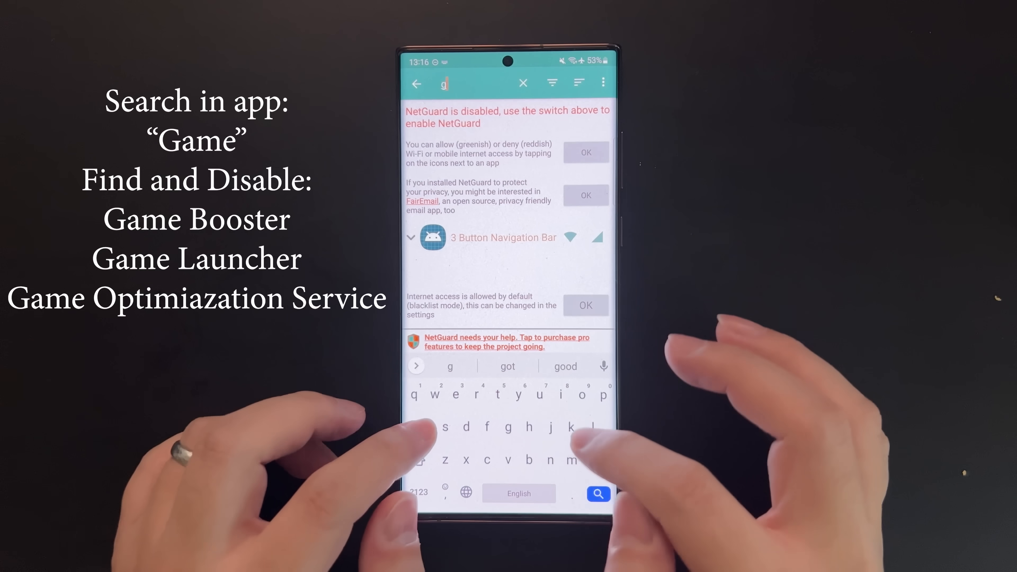
- Filter NetGuard's app list to 'game' to show Game Booster, Game Launcher and Game Optimizing Service
type("ame")
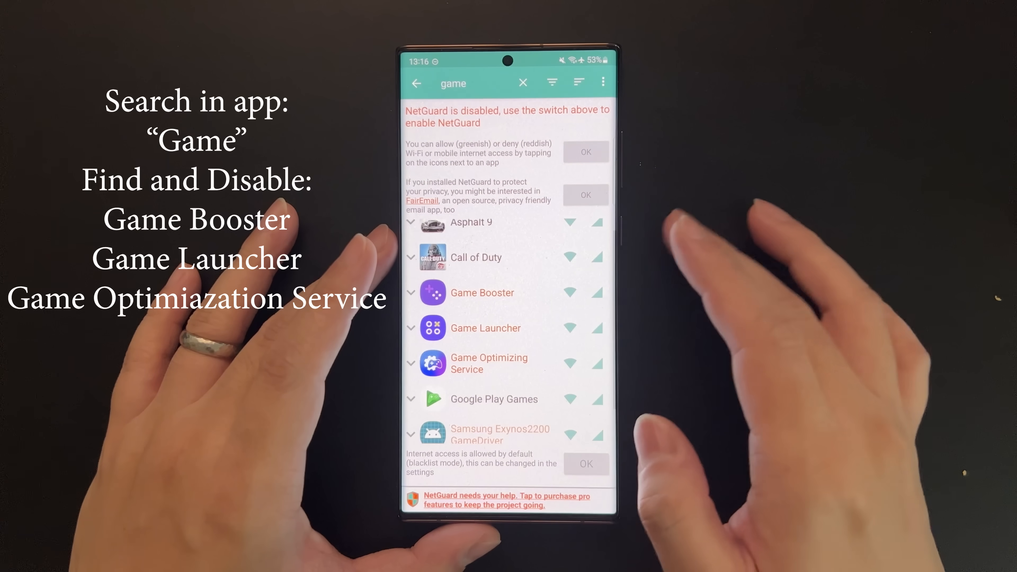
mouse_move(603, 338)
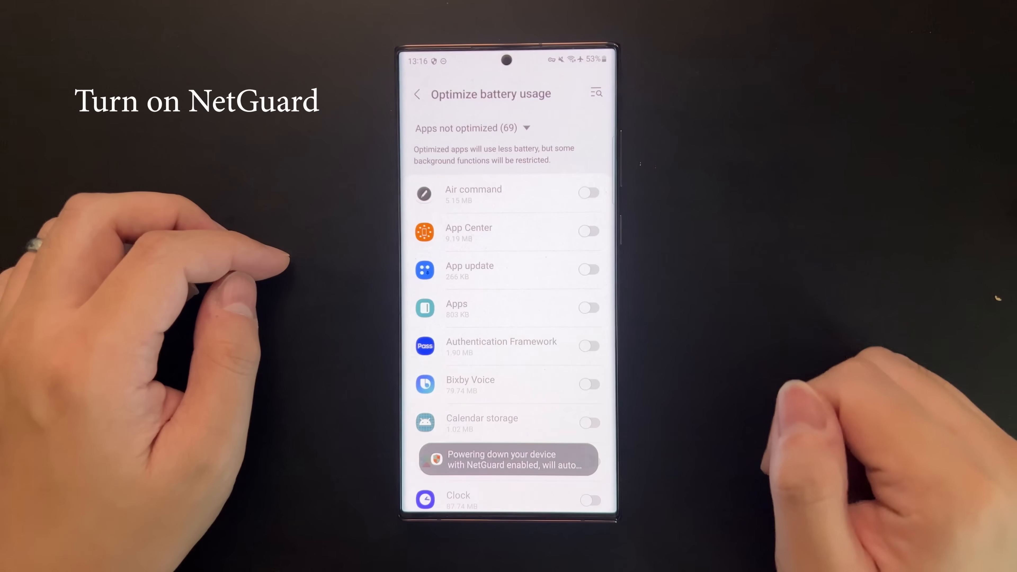
- Scroll the battery optimization app list down to locate NetGuard
scroll("down", 3)
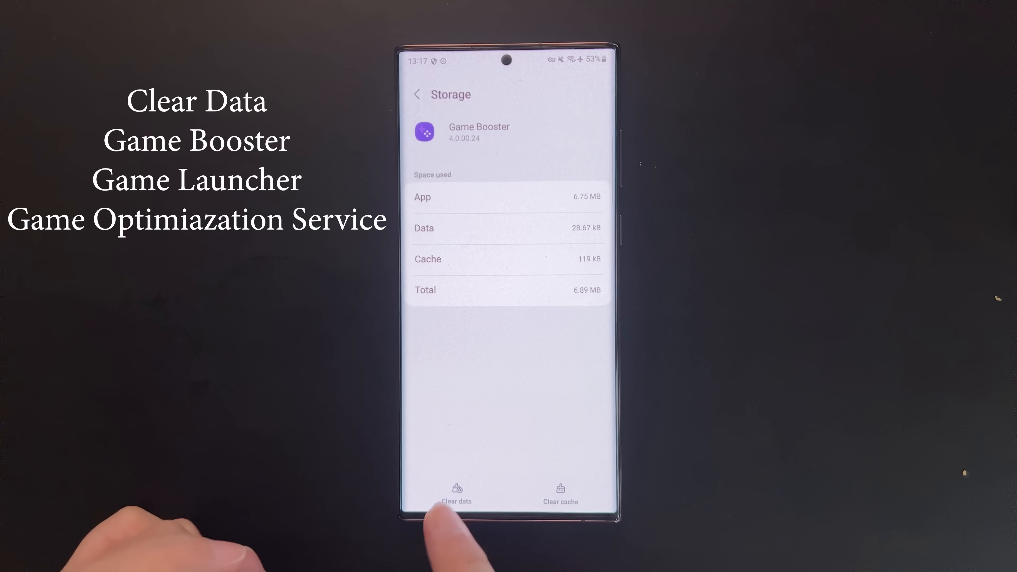
- Clear the stored data of Game Booster and Game Optimizing Service from their Storage pages
left_click(456, 493)
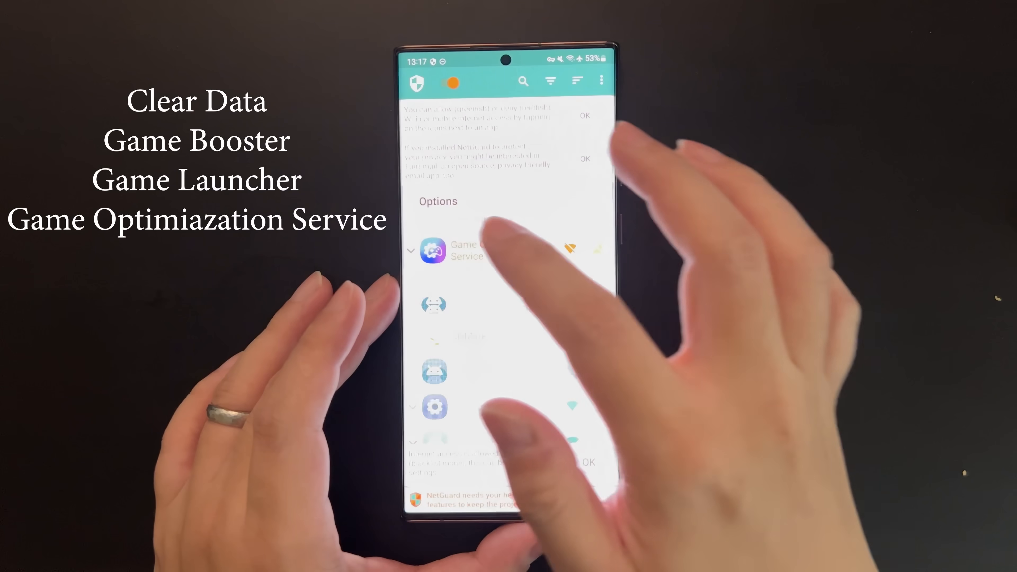
left_click(455, 253)
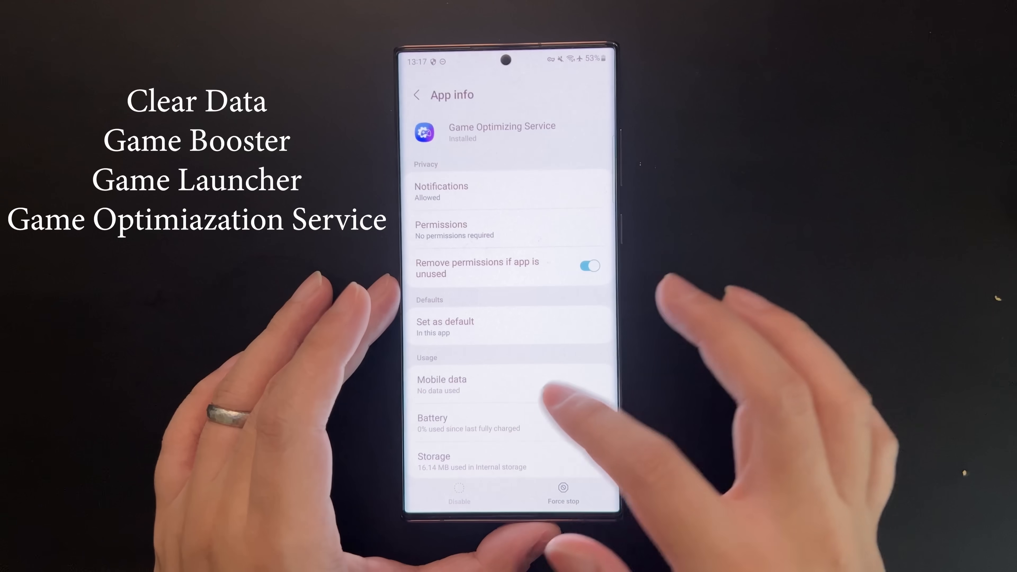
left_click(433, 460)
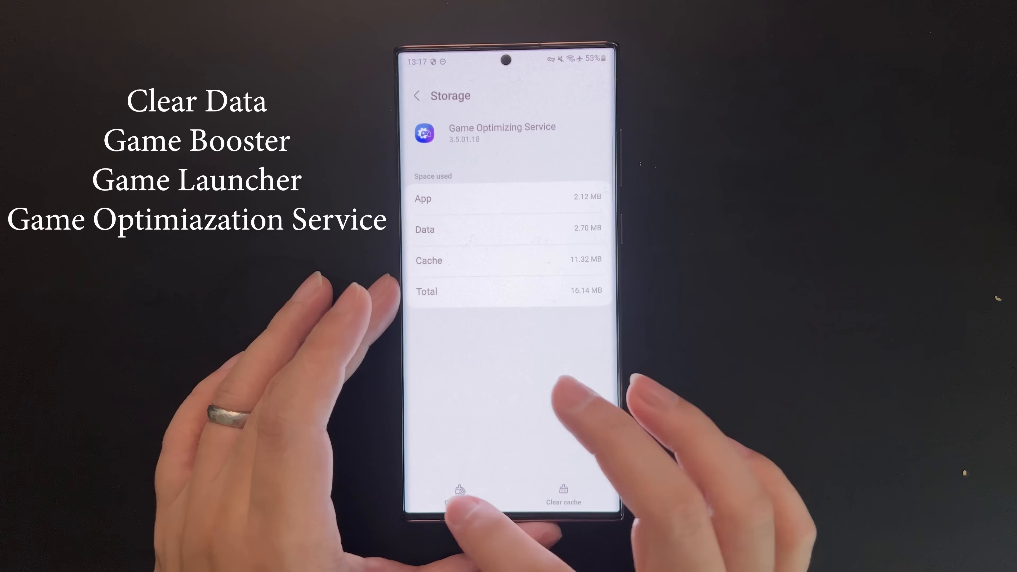
left_click(417, 96)
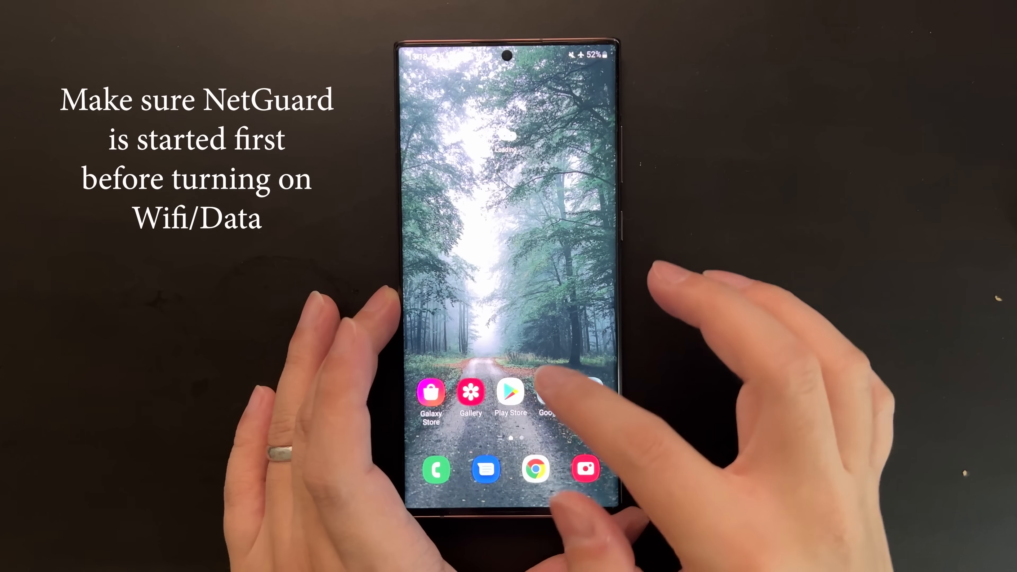
- Swipe up on the home screen to reveal the app drawer
scroll("up", 3)
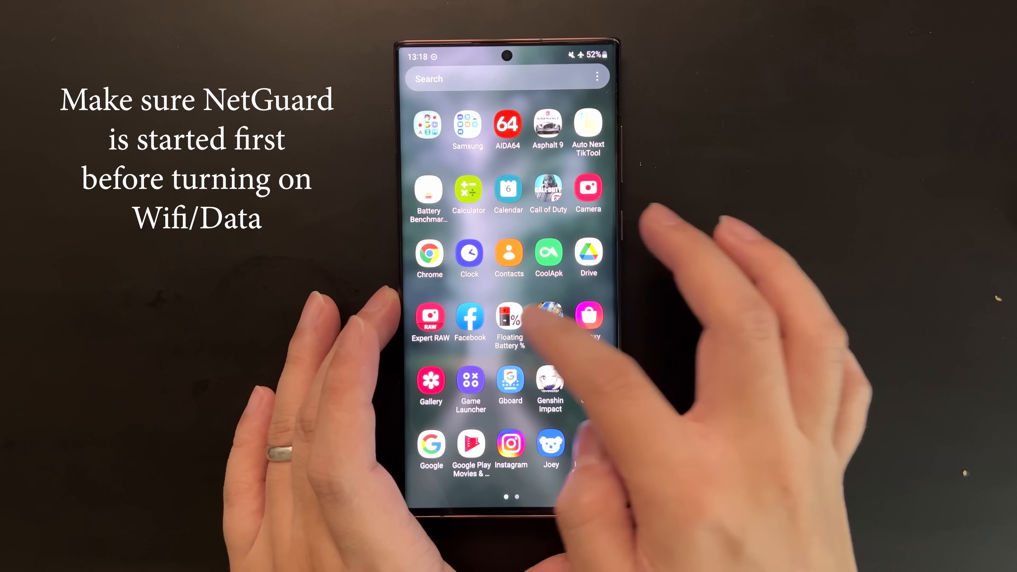